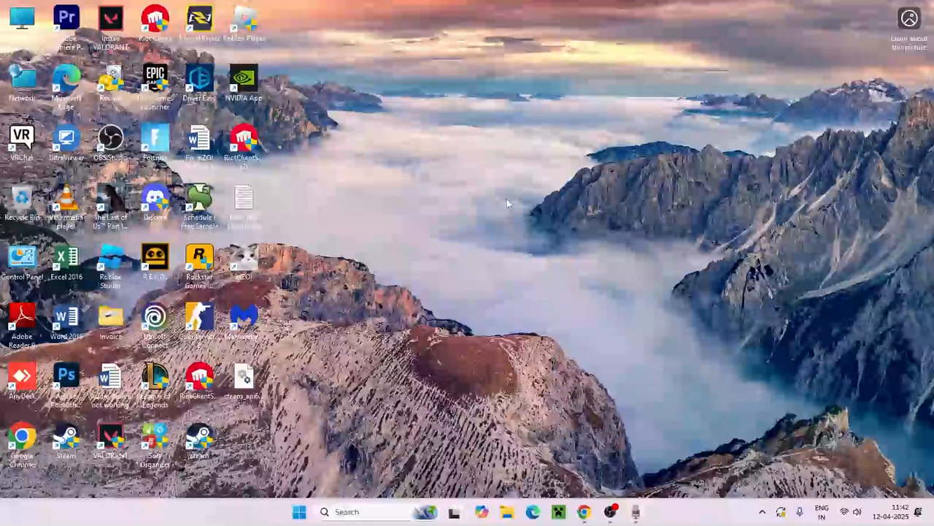
mouse_move(378, 484)
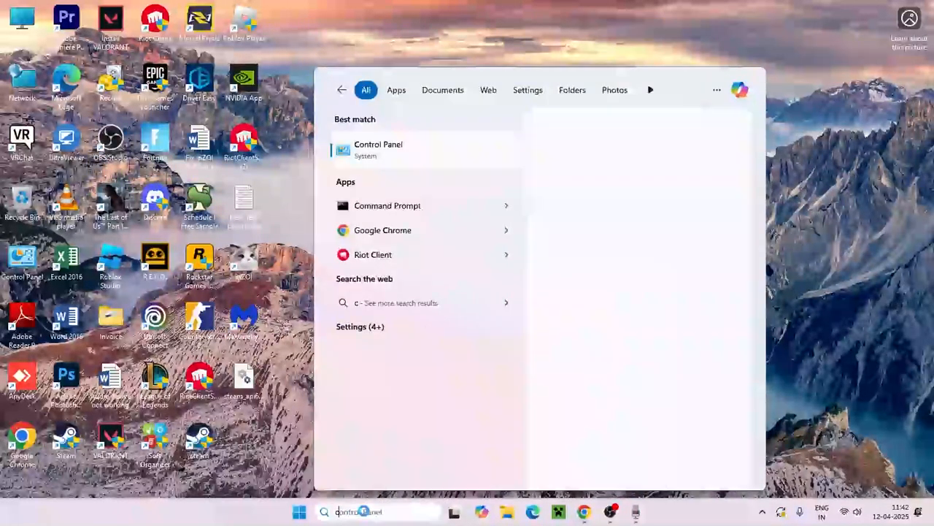
Step: Search Windows for 'cmd' to bring up Command Prompt and its launch options
text(cmd)
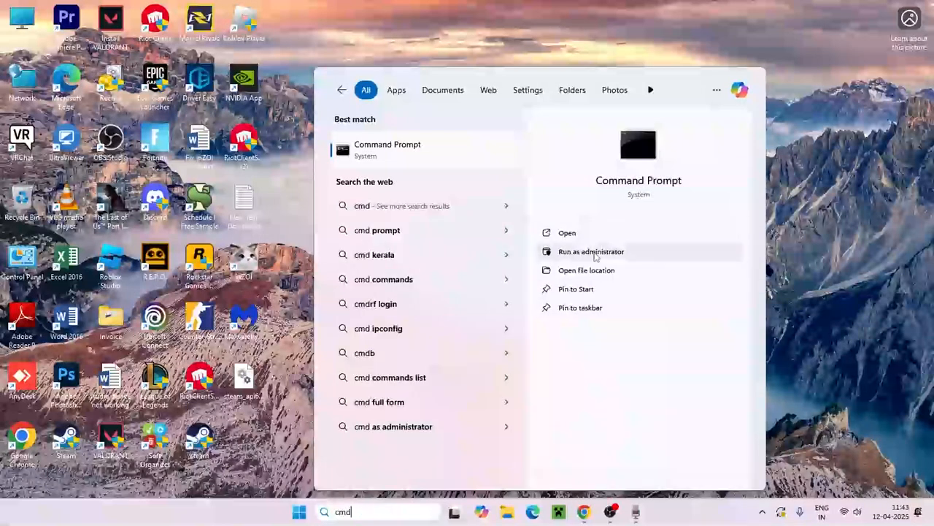
Step: Flush the DNS cache with ipconfig /flushdns in an elevated Command Prompt, then close it
click(591, 251)
text(ipconf)
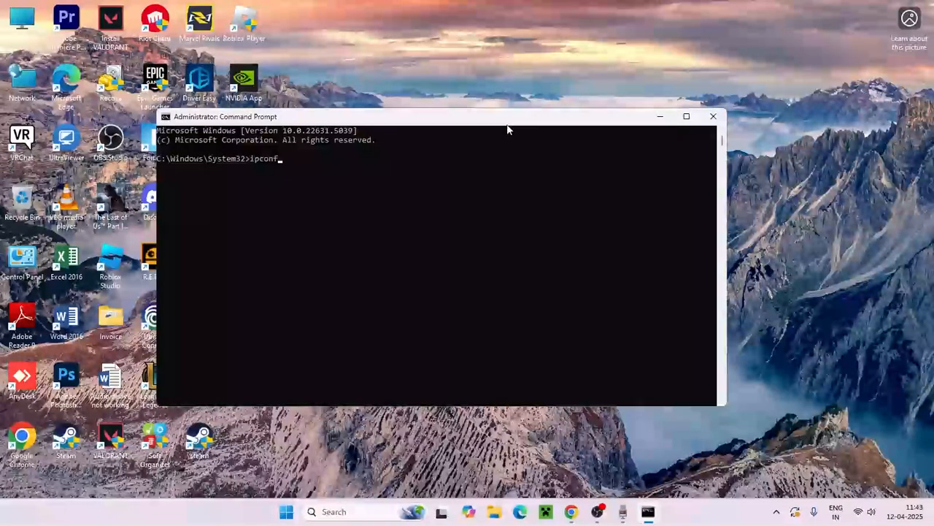
text(ig /flushdns)
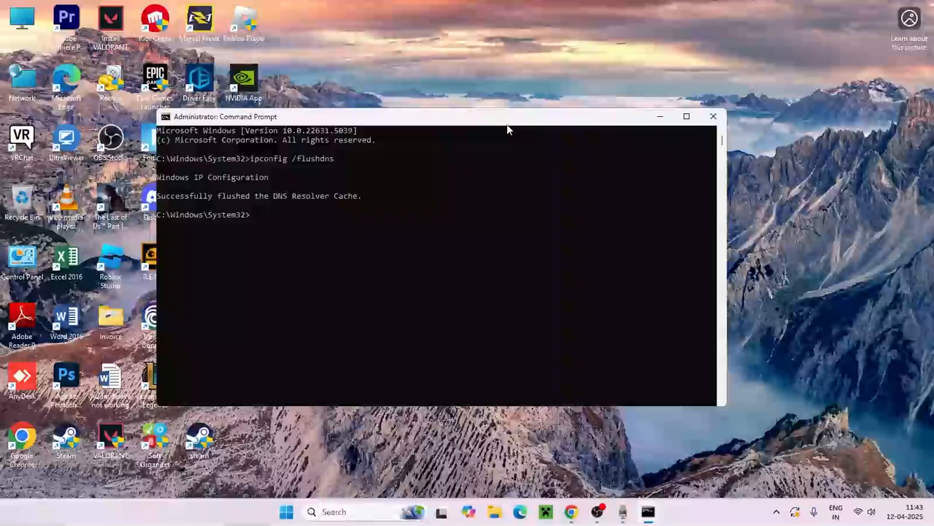
mouse_move(239, 198)
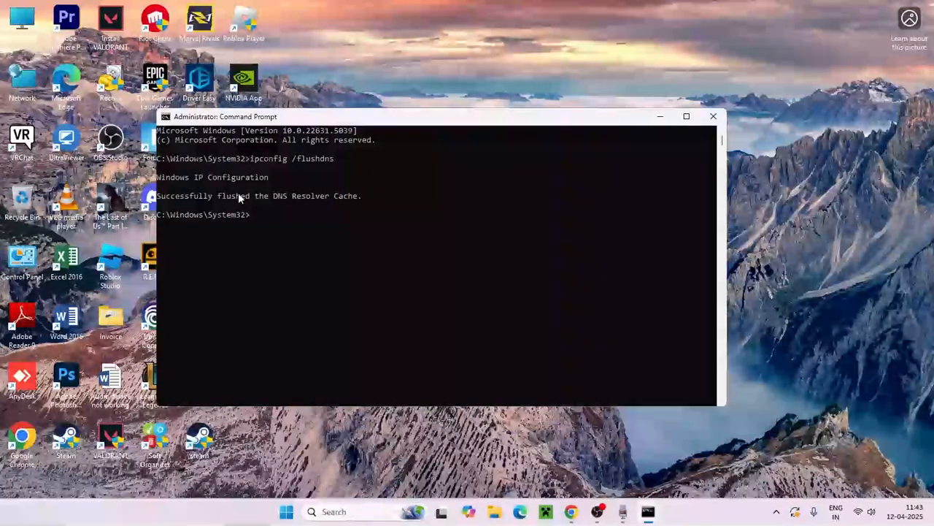
click(714, 116)
text(control)
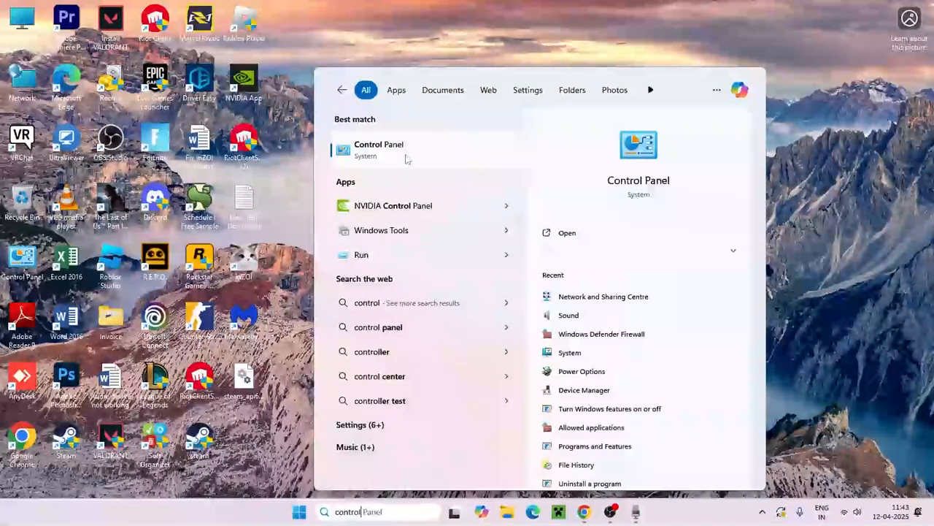
Step: Reach the WiFi adapter's properties via Network and Internet and select Internet Protocol Version 4
click(379, 149)
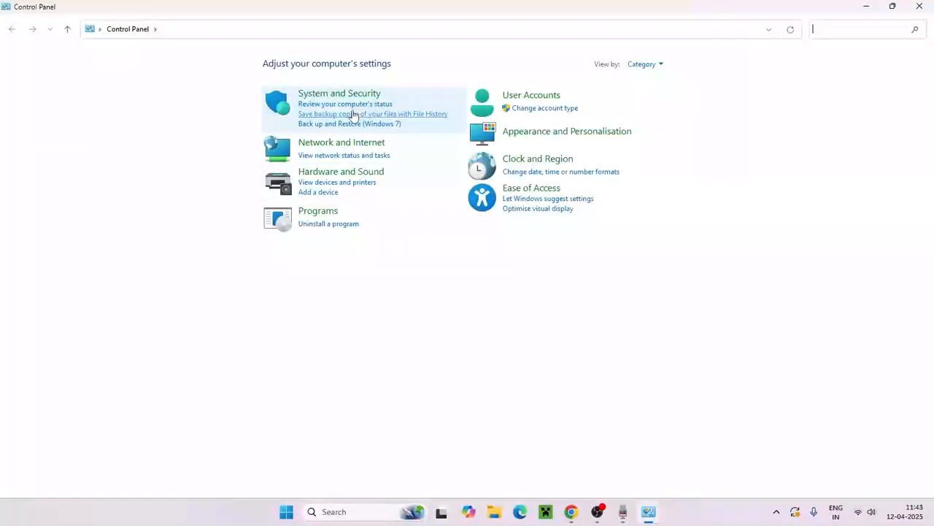
click(338, 93)
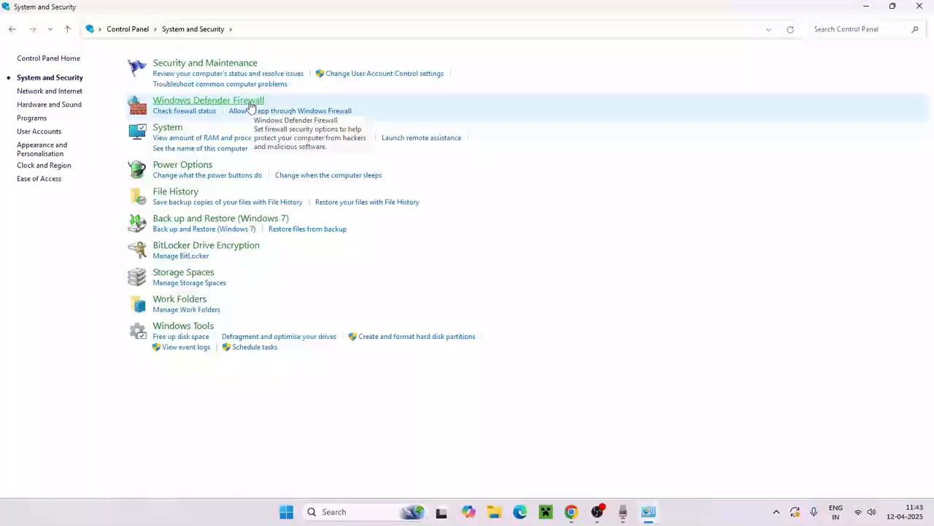
click(128, 29)
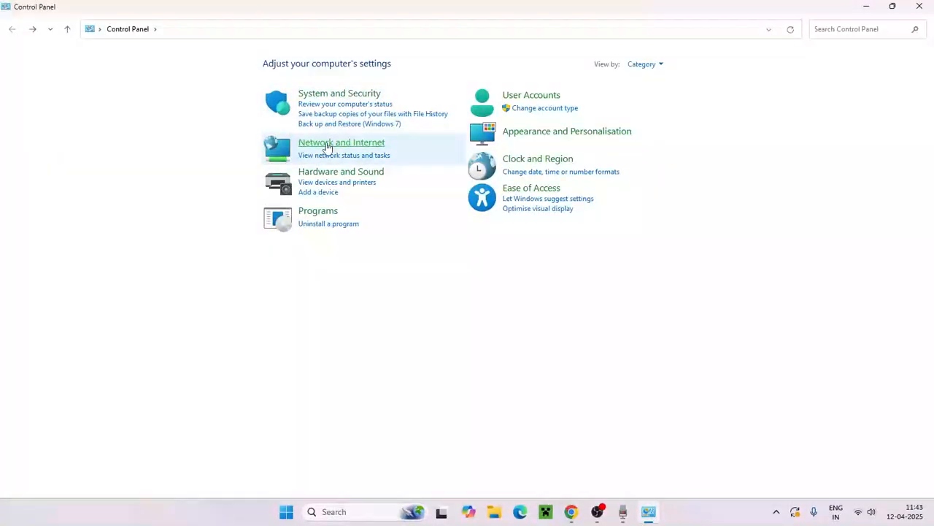
click(341, 141)
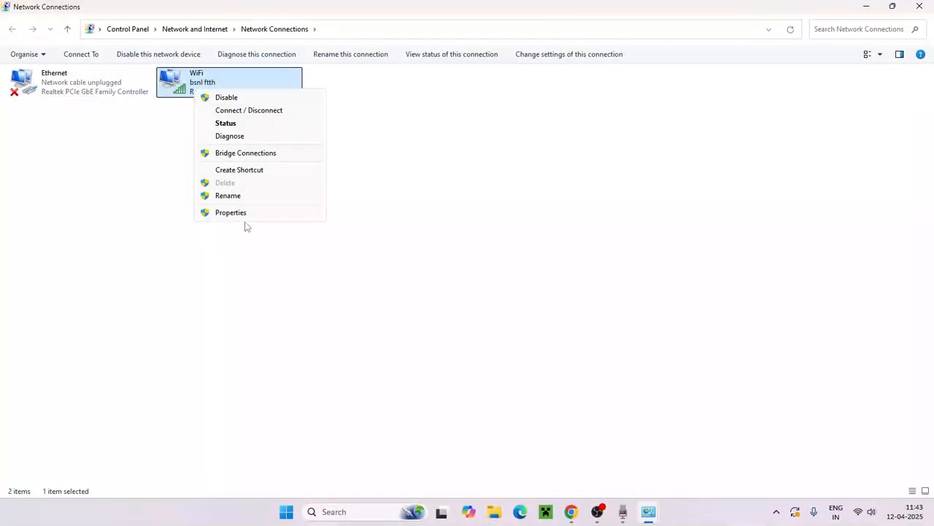
click(231, 212)
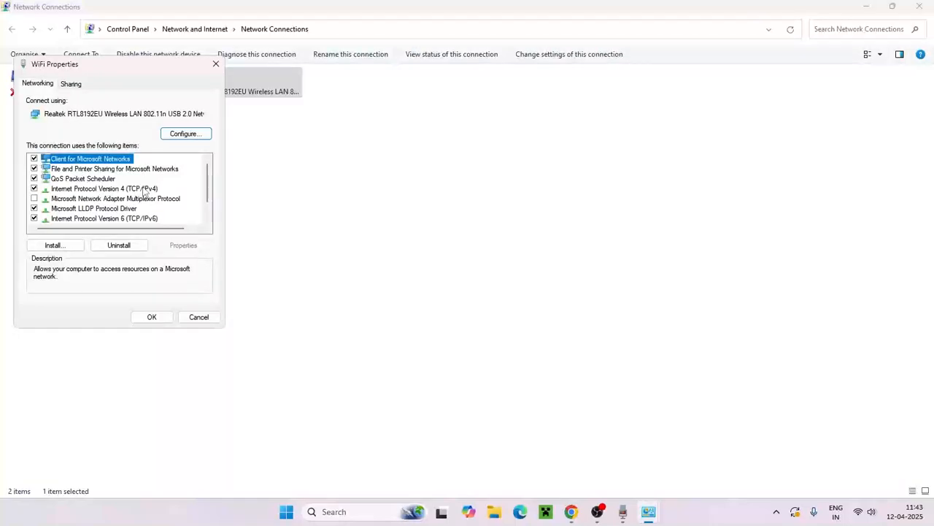
click(105, 188)
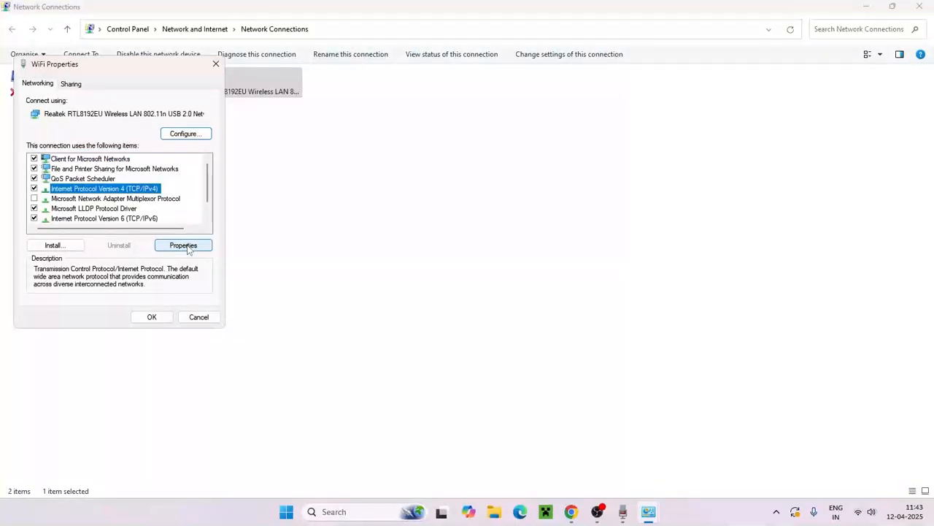
Step: Set the WiFi IPv4 preferred DNS server manually to 8.8.8.8
click(183, 245)
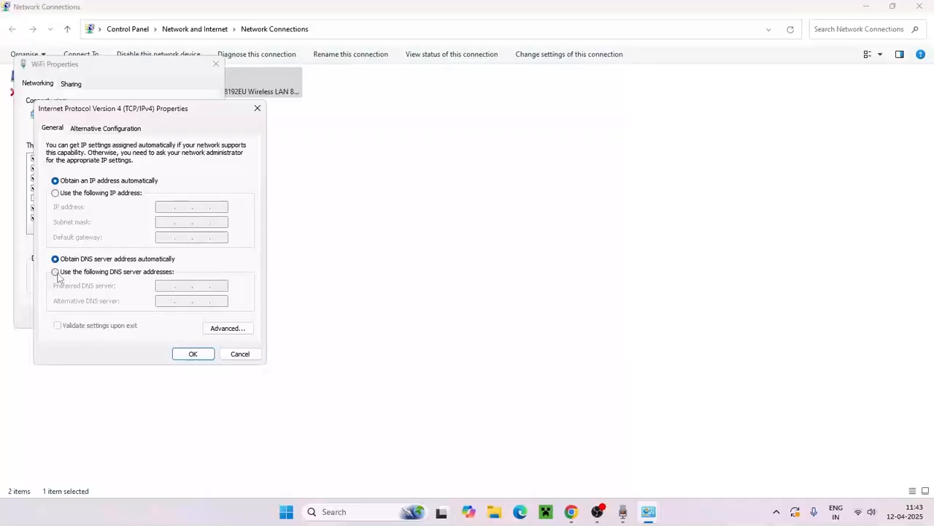
click(55, 271)
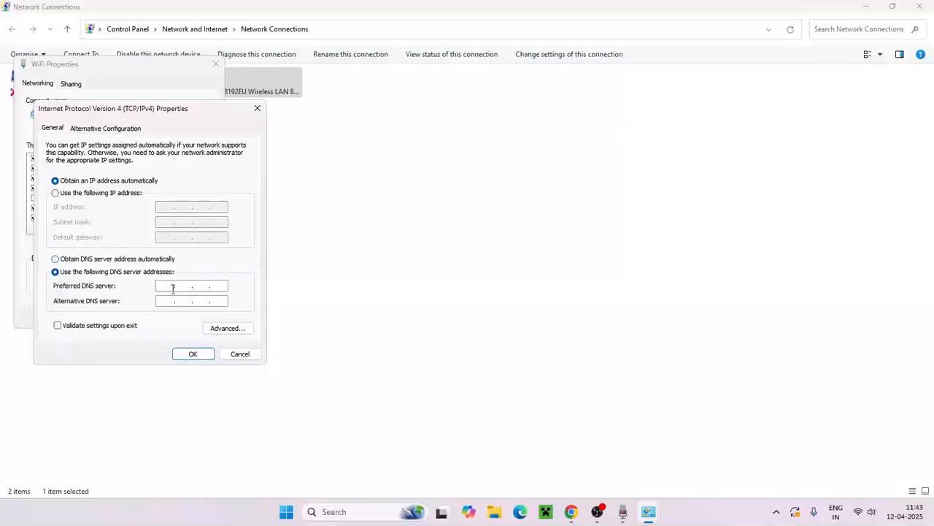
text(8 . 8 .)
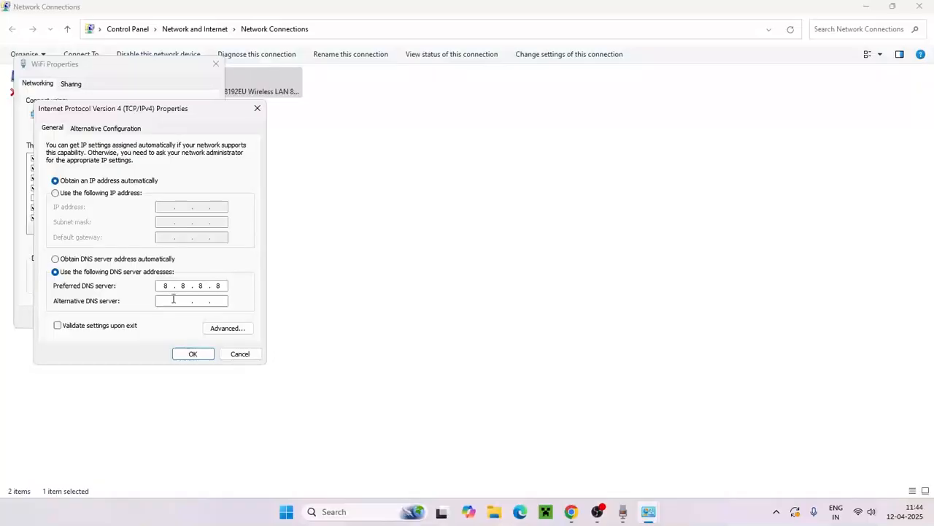
text(8.8)
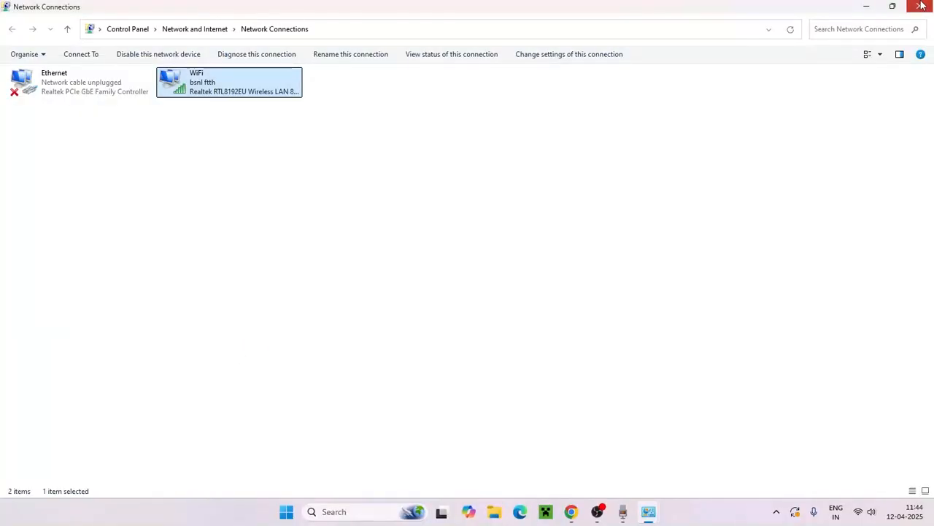
Step: Close the Network Connections window and launch Settings from search
click(922, 6)
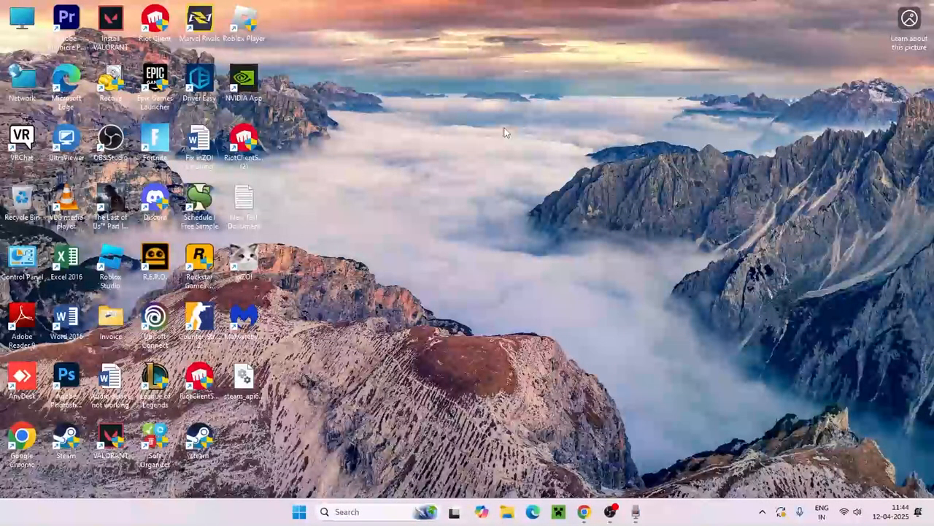
text(settings)
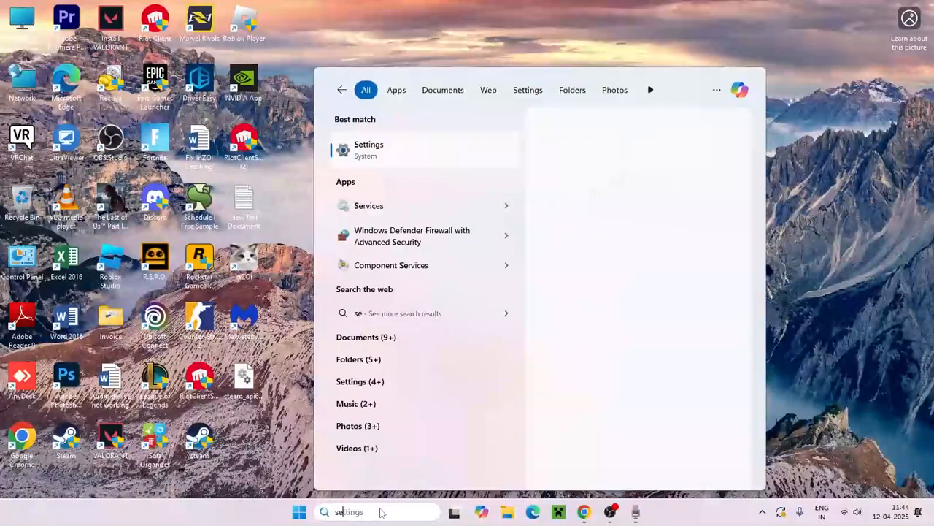
click(368, 149)
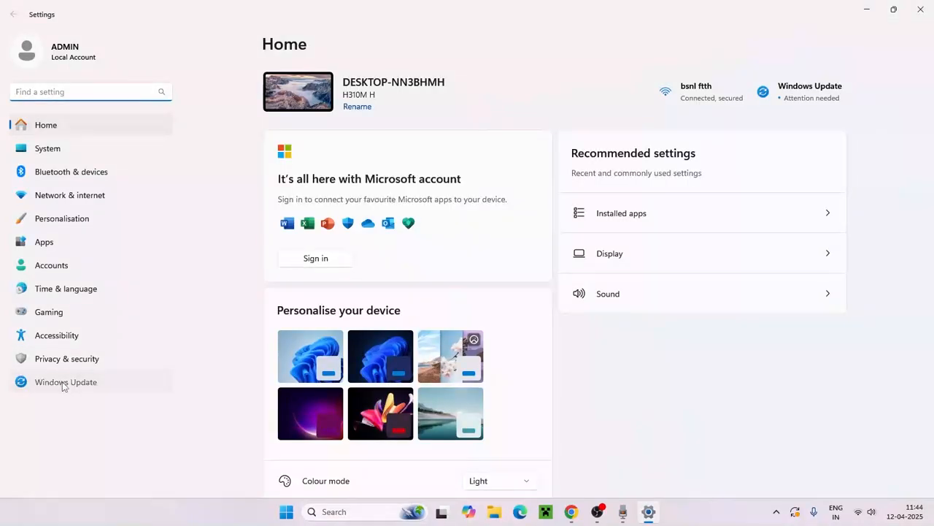
Step: Open Windows Update and review the two cumulative updates pending restart
click(66, 382)
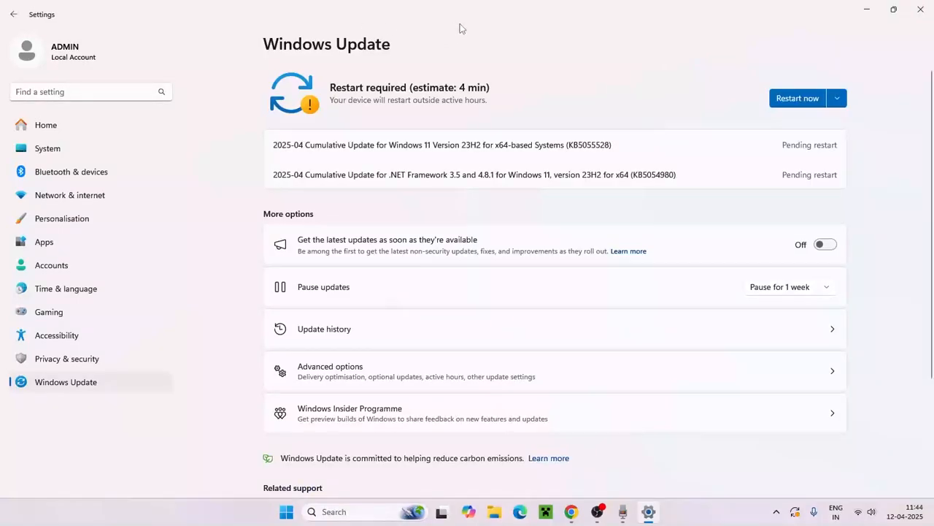
mouse_move(634, 142)
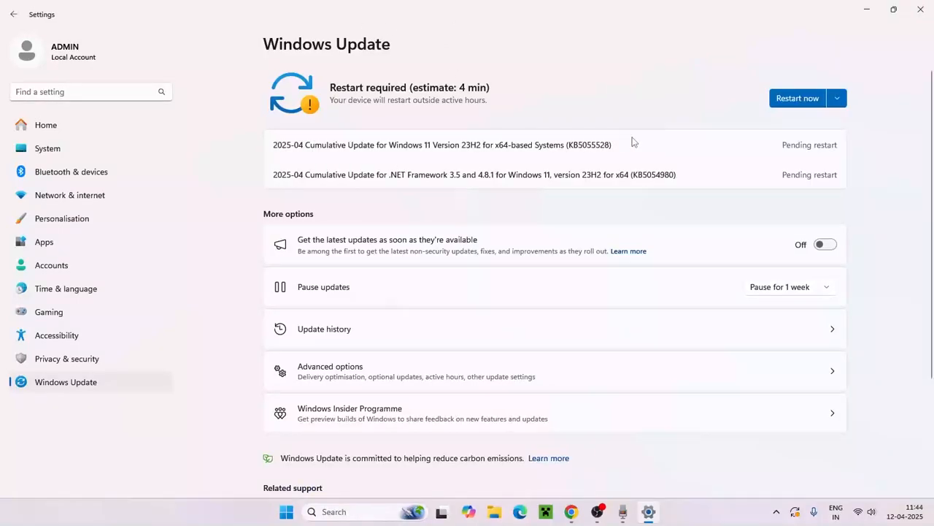
mouse_move(883, 160)
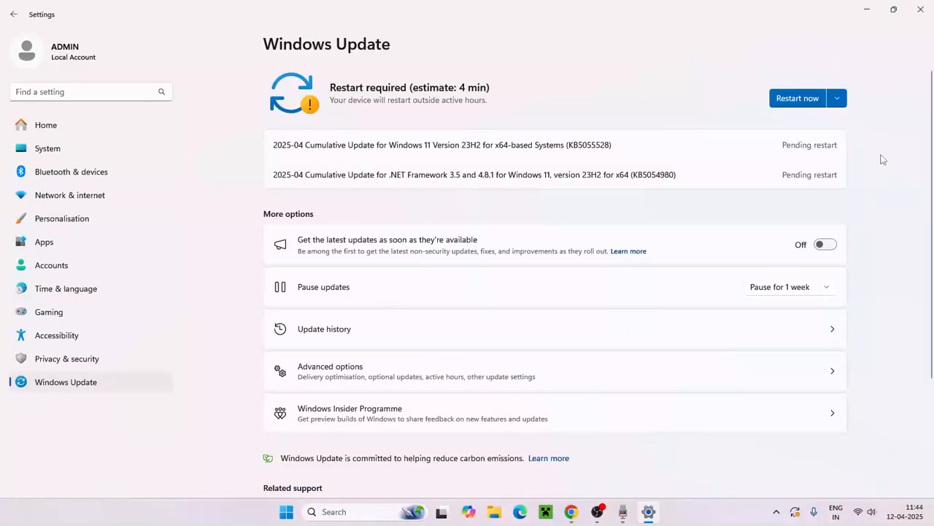
mouse_move(481, 137)
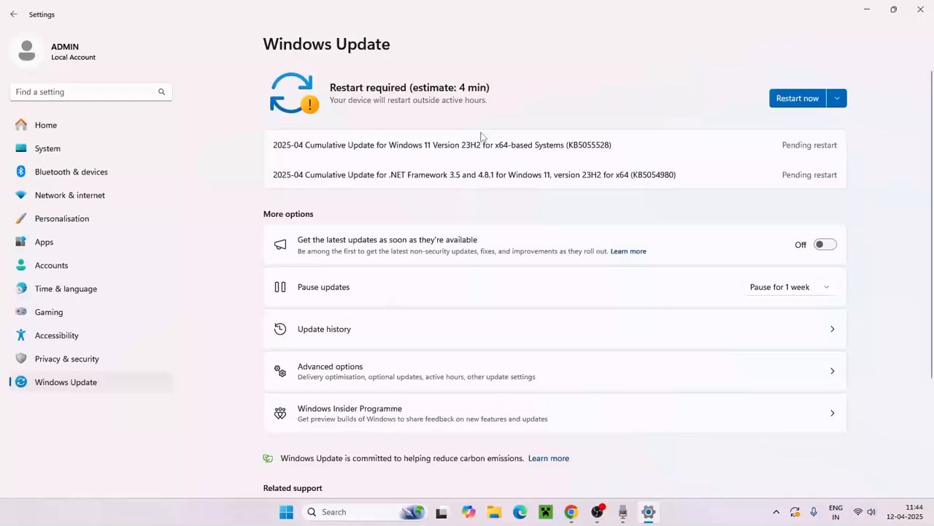
mouse_move(898, 201)
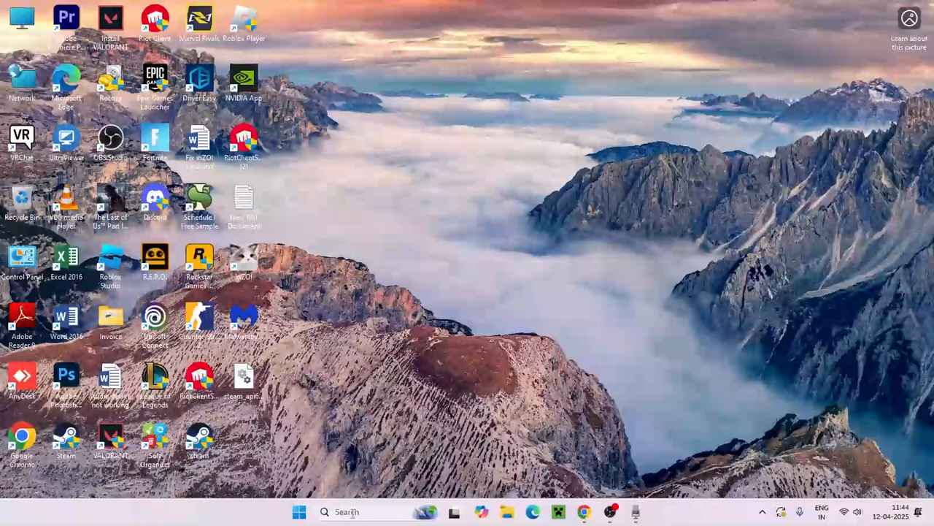
Step: Go from Control Panel through System and Security to Windows Defender Firewall's allowed apps list
click(298, 511)
text(control)
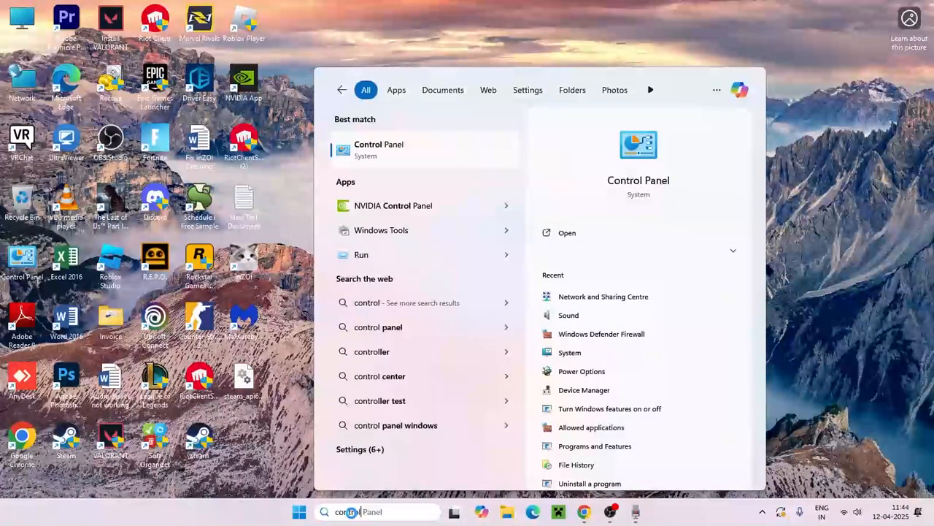
click(379, 149)
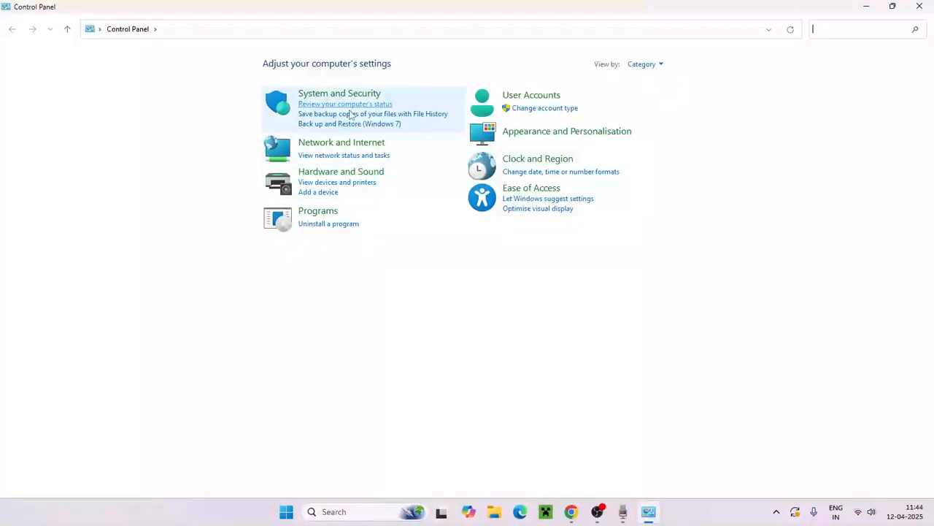
click(340, 93)
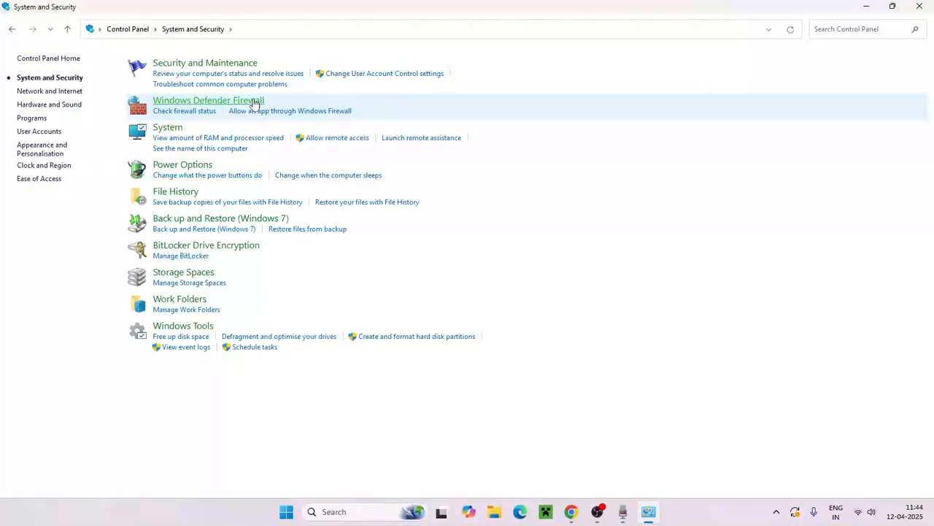
click(208, 99)
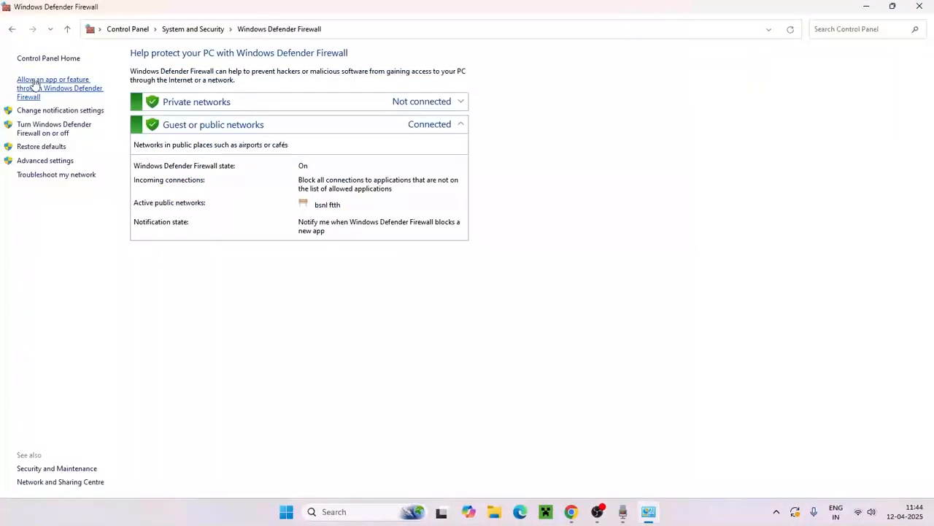
click(55, 88)
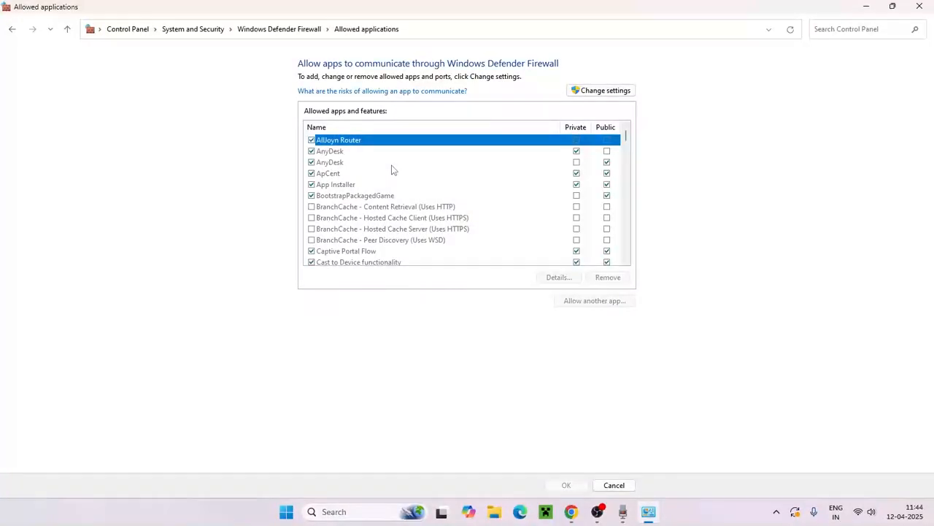
Step: Scroll through the allowed apps list looking for Minecraft, then minimize Control Panel
scroll(down, 3)
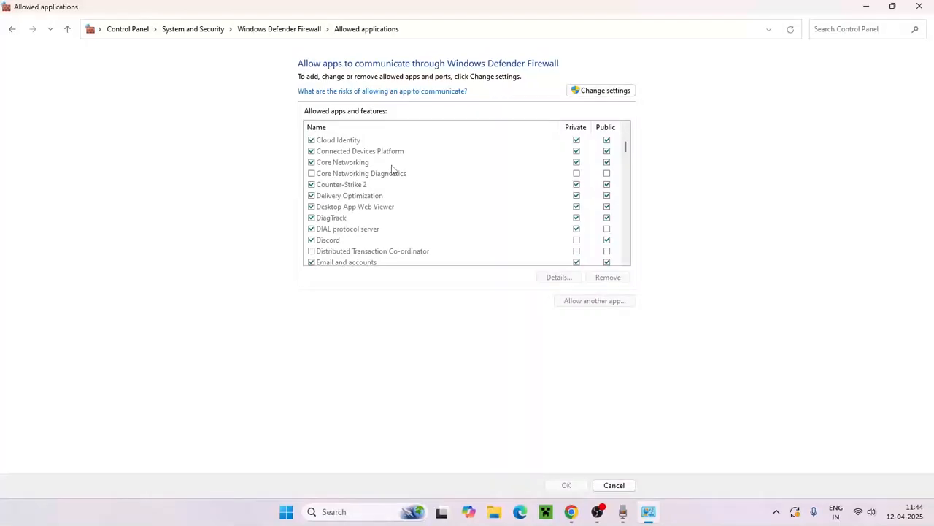
scroll(down, 3)
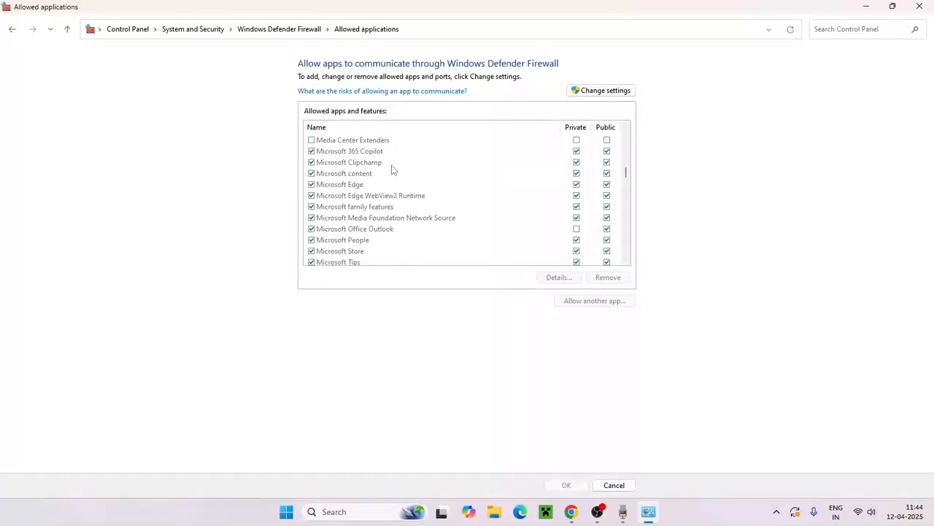
scroll(down, 3)
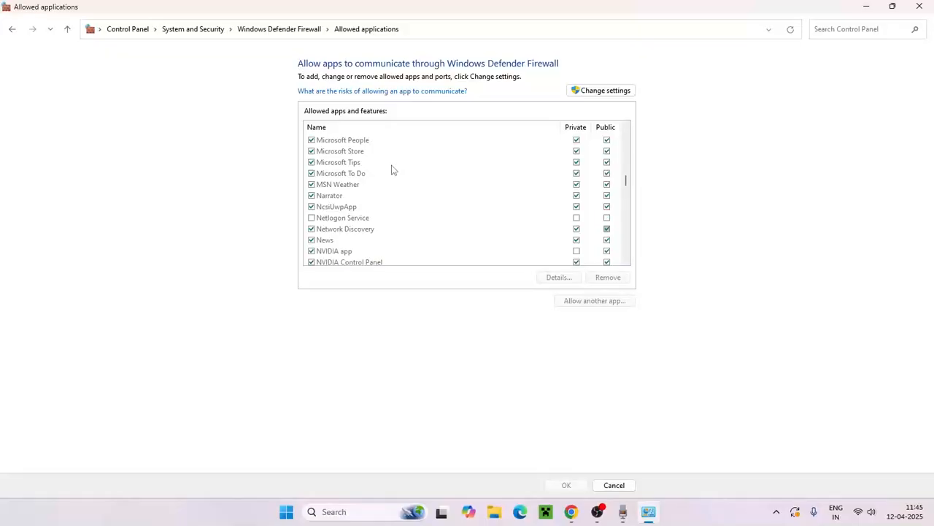
scroll(down, 3)
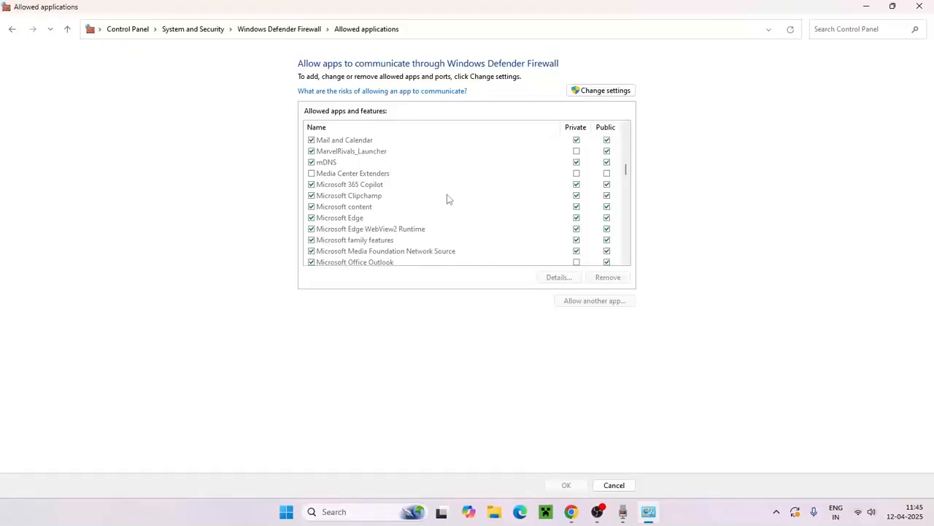
scroll(down, 3)
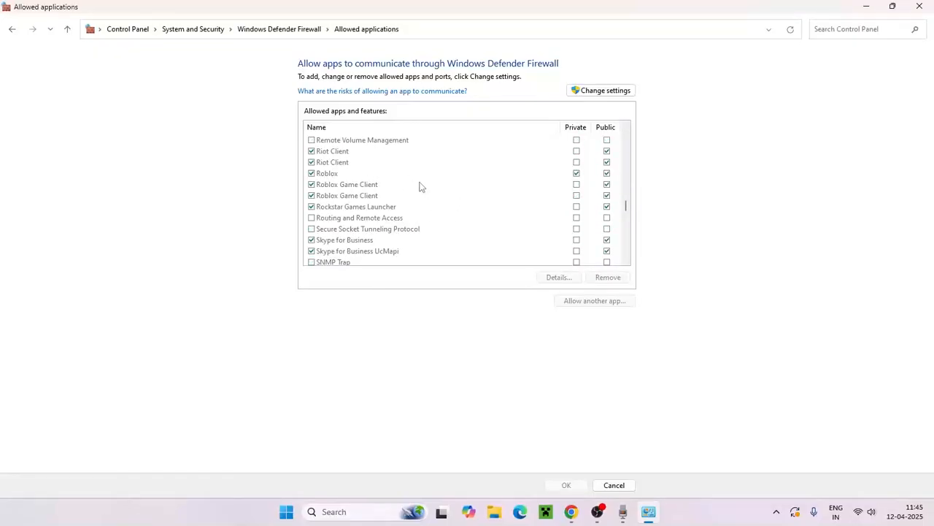
scroll(down, 3)
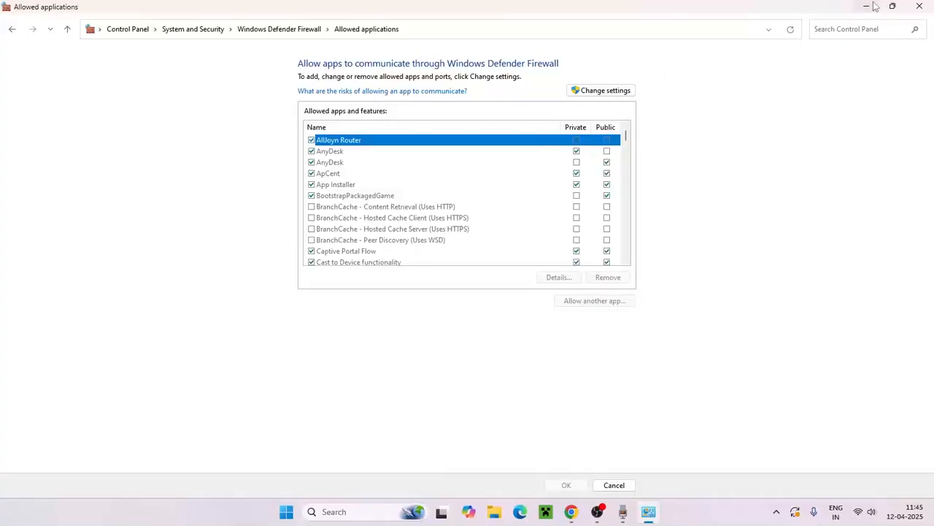
click(312, 511)
text(mine)
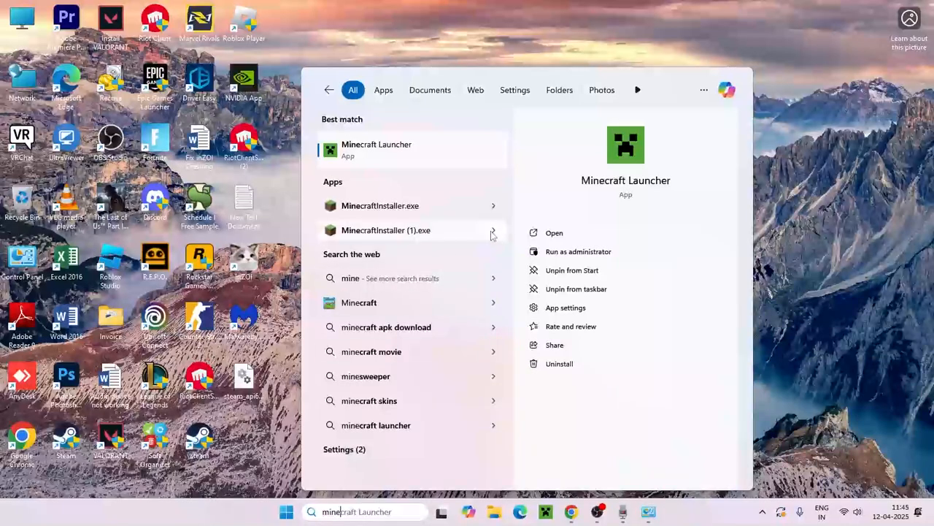
right_click(376, 150)
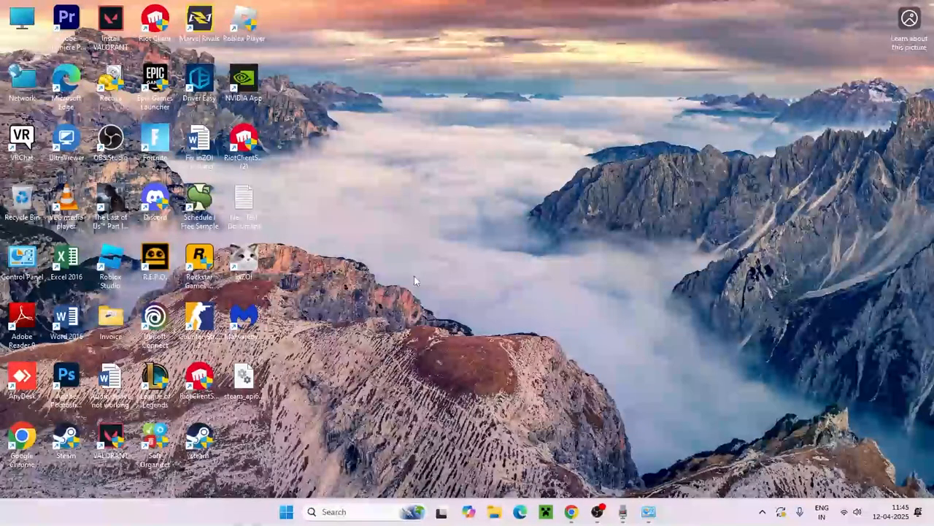
mouse_move(519, 345)
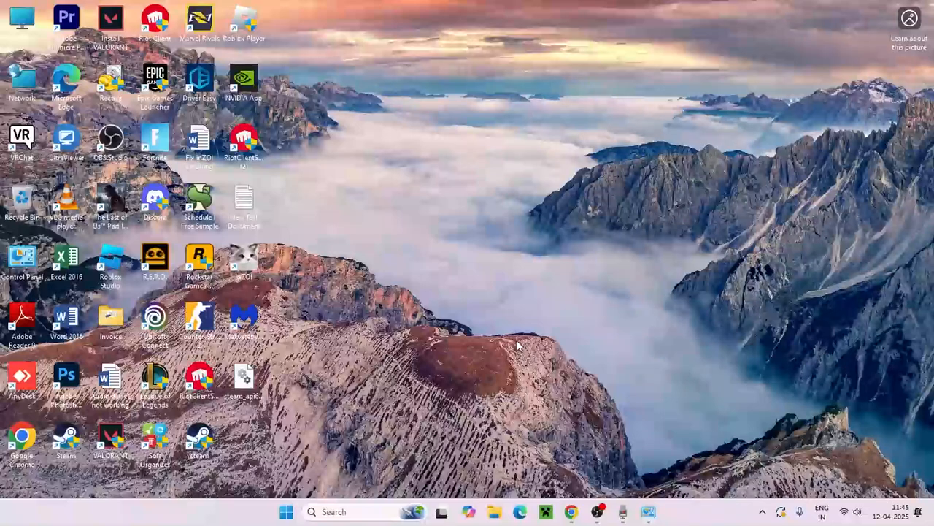